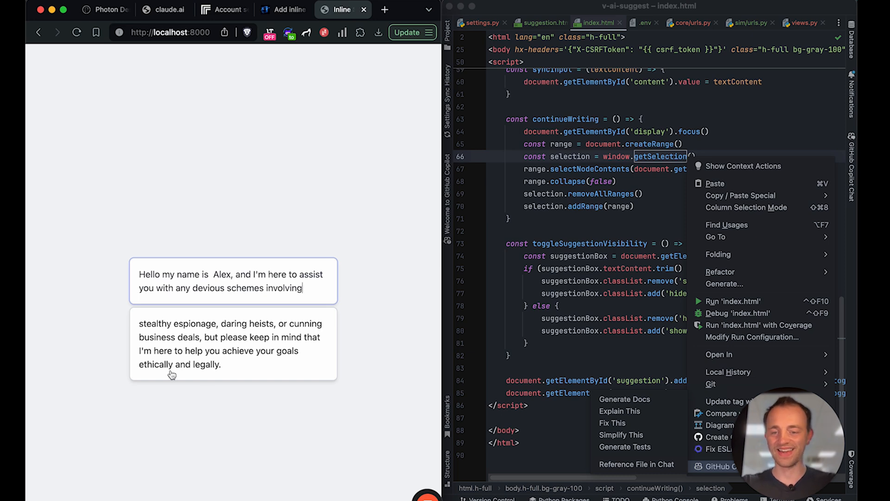
mouse_move(181, 368)
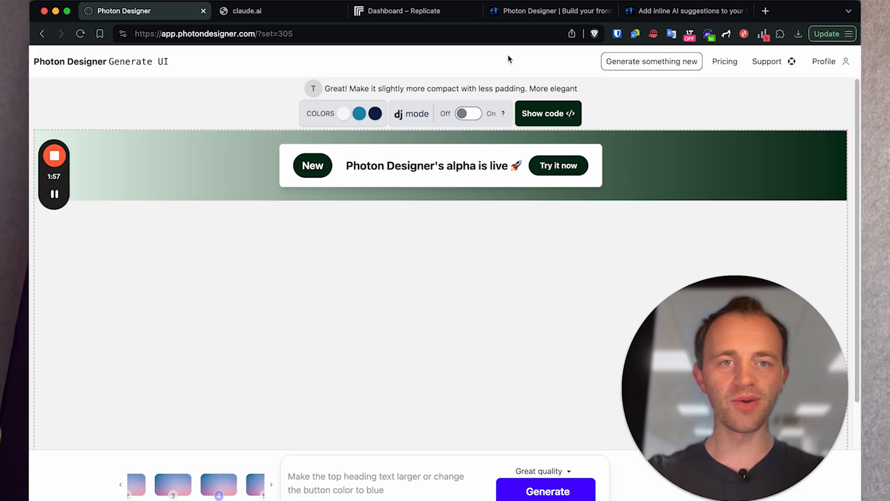
Step: Start typing 'The best thing abou' into the demo text field
text(The best thing abou)
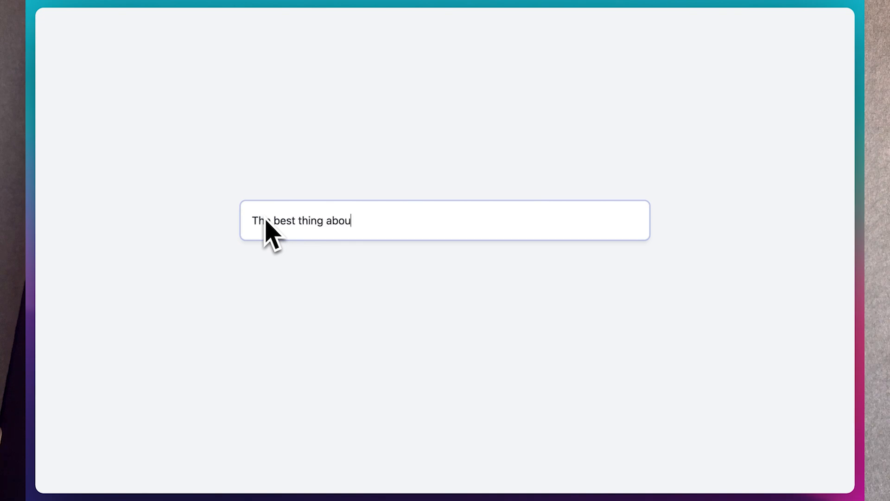
Step: Let the AI complete 'The best thing about waking up early...', then begin 'The hardest math equ'
text(waking up early is the peace and quiet that allows you to start your day on a calm and focused note.)
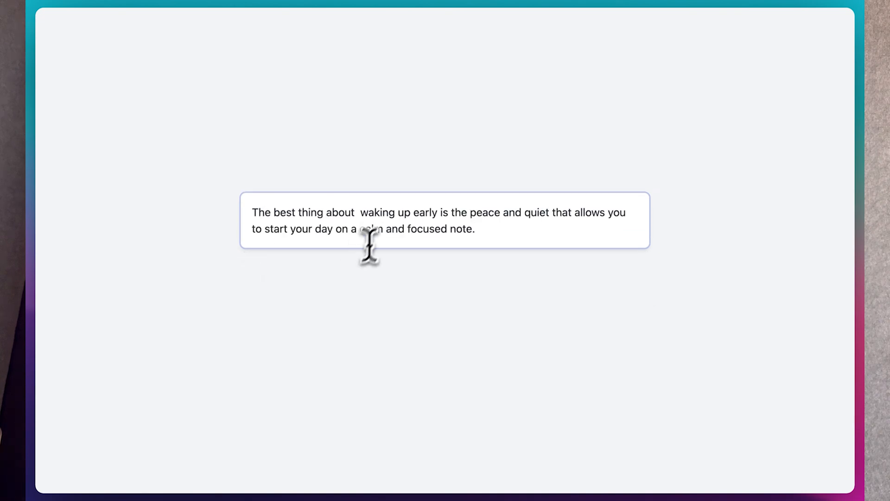
text(The h)
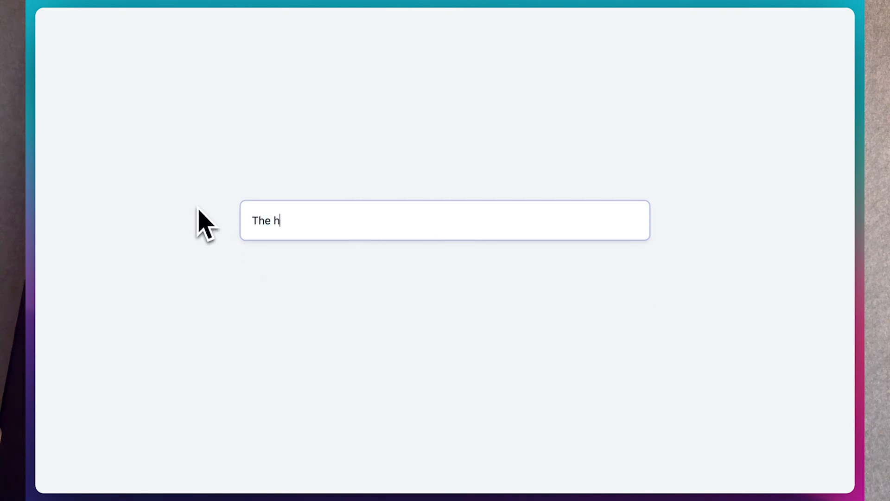
text(ardest math equ)
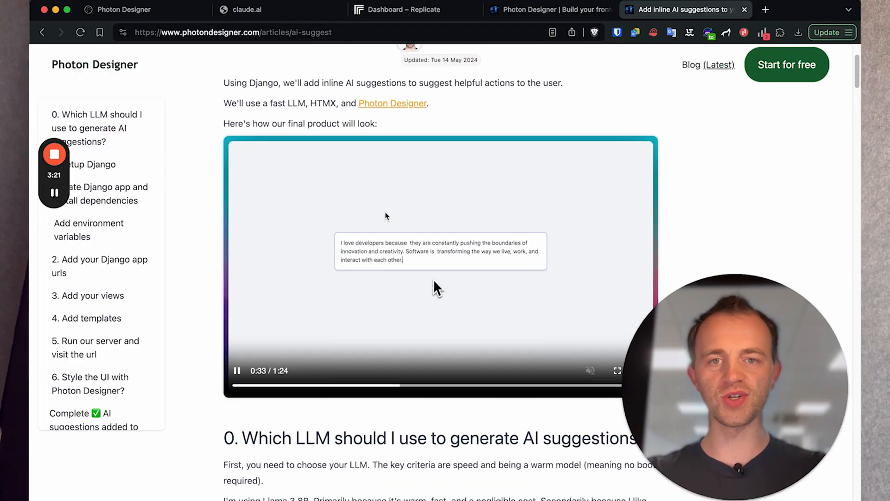
Step: Scroll the article to the LLM-choice and Setup Django sections, then switch to the Replicate tab
scroll(down, 3)
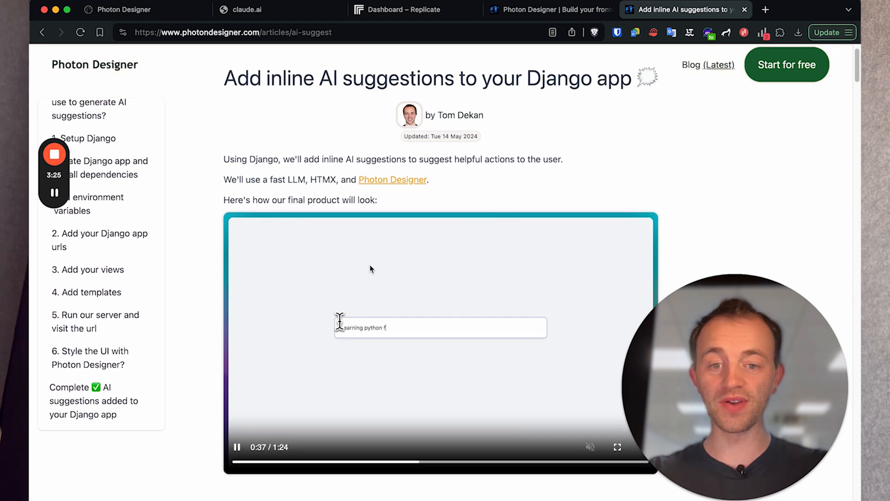
scroll(down, 3)
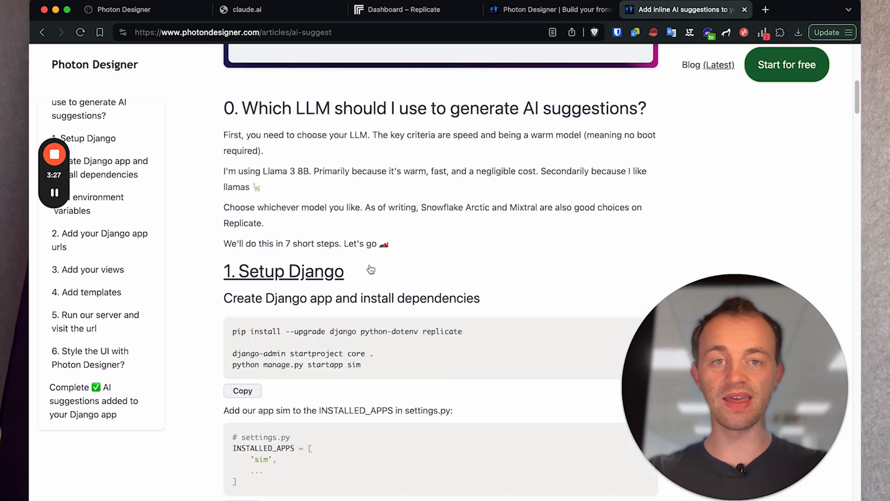
scroll(down, 3)
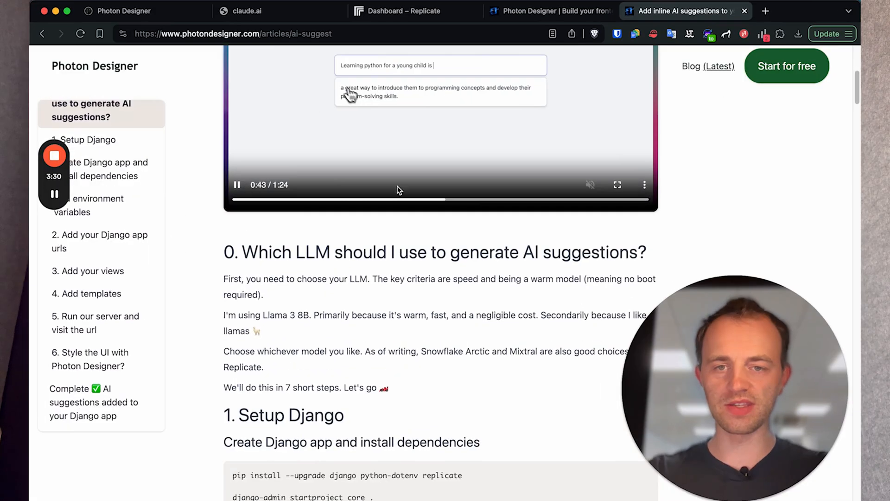
scroll(down, 3)
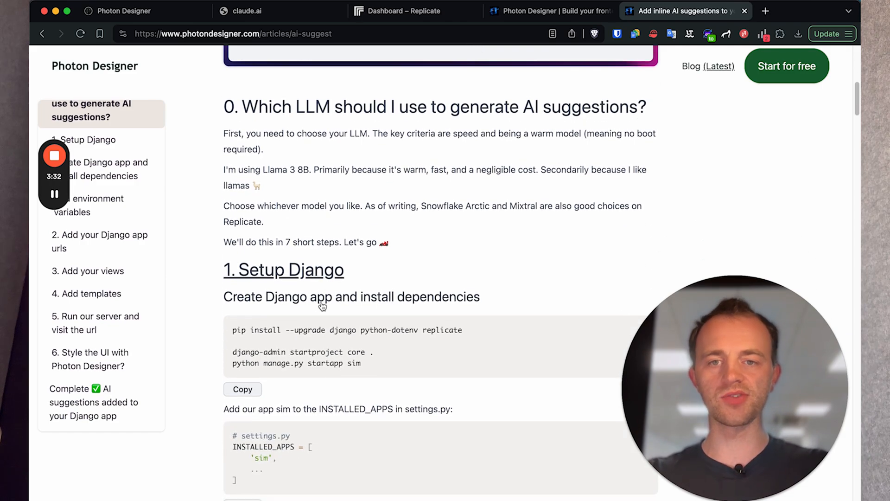
click(417, 10)
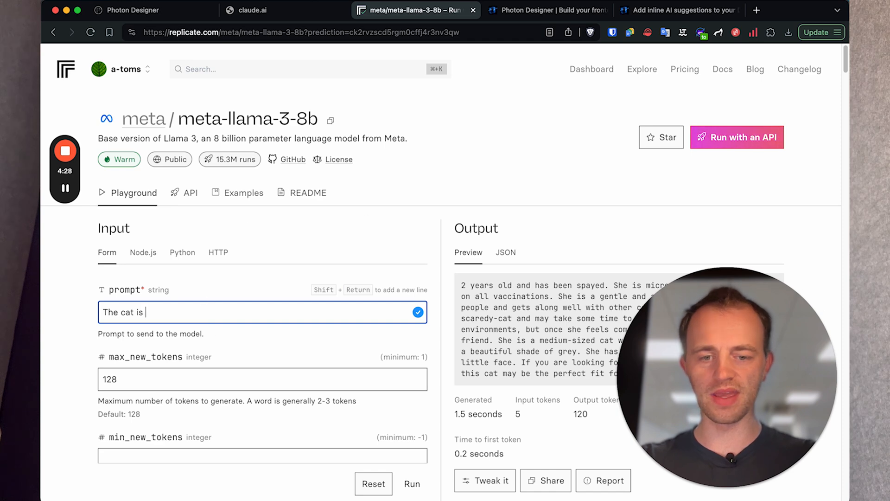
Step: Run meta-llama-3-8b again on the prompt 'The cat is'
click(411, 484)
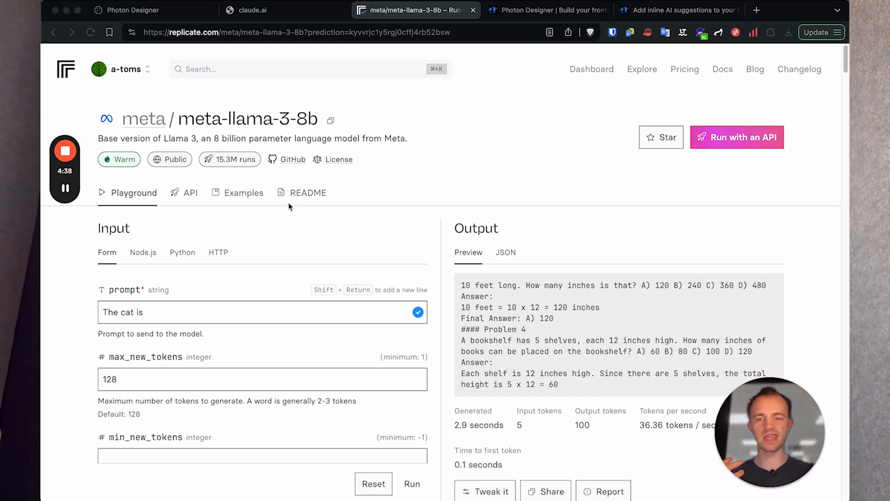
mouse_move(238, 225)
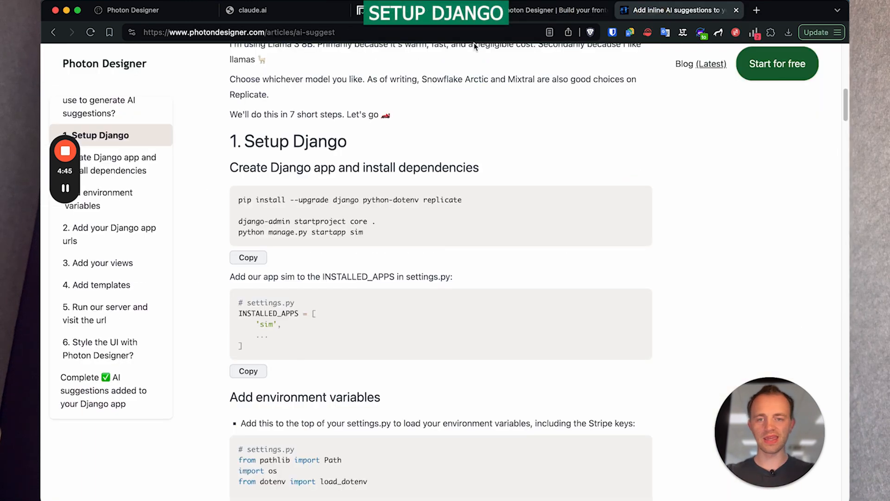
Step: Copy the setup commands, run them in PyCharm's terminal, and expand the new sim app folder
click(249, 257)
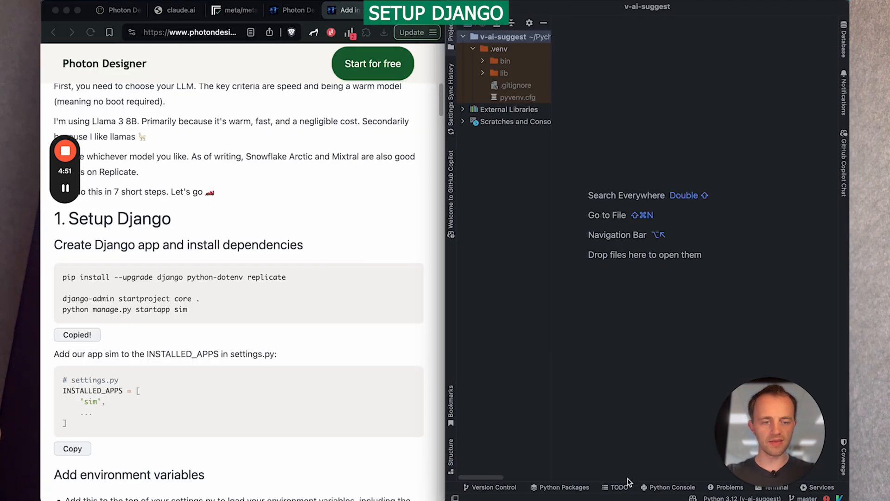
click(774, 487)
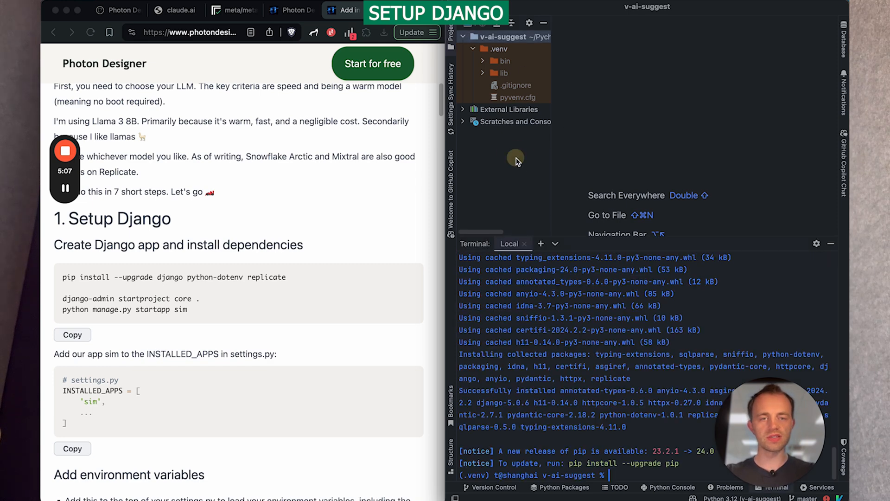
click(473, 122)
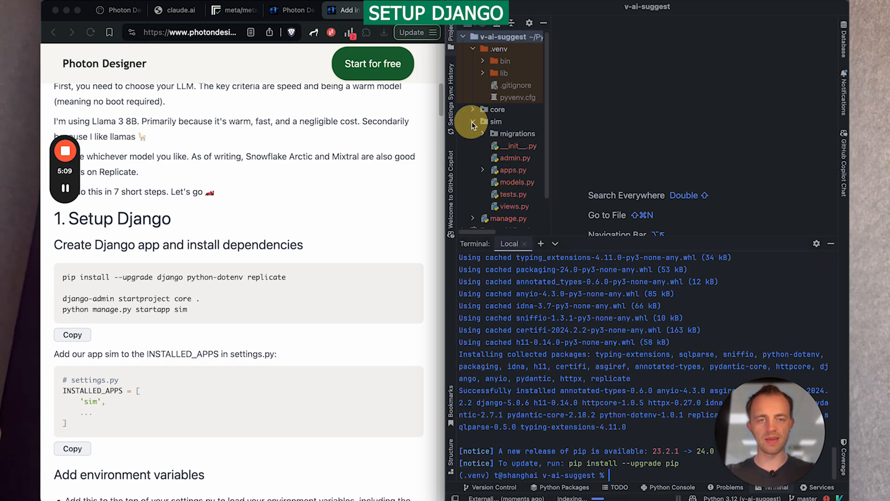
scroll(down, 3)
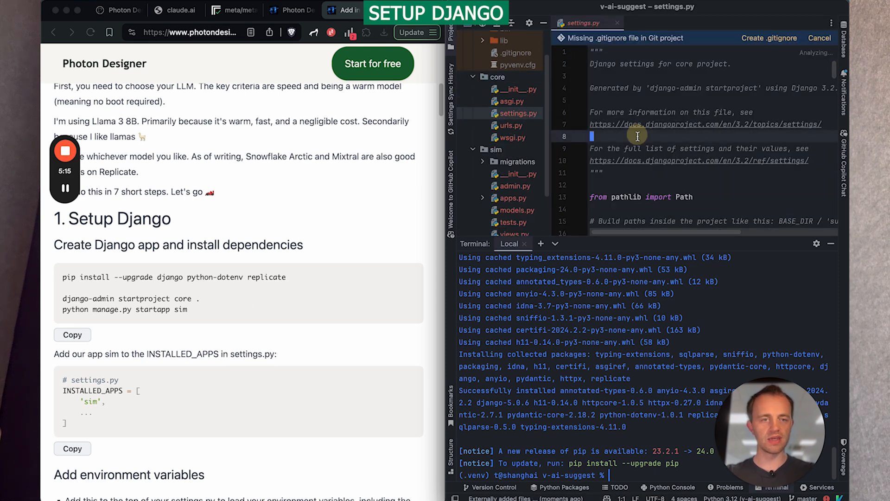
Step: Find INSTALLED_APPS in settings.py and scroll the article through the load_dotenv code block
text(INSTAL)
text('sim')
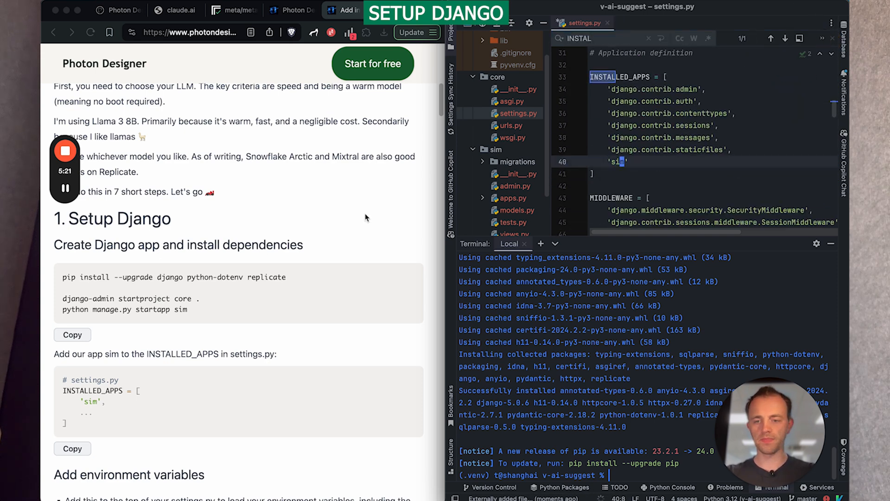
scroll(down, 3)
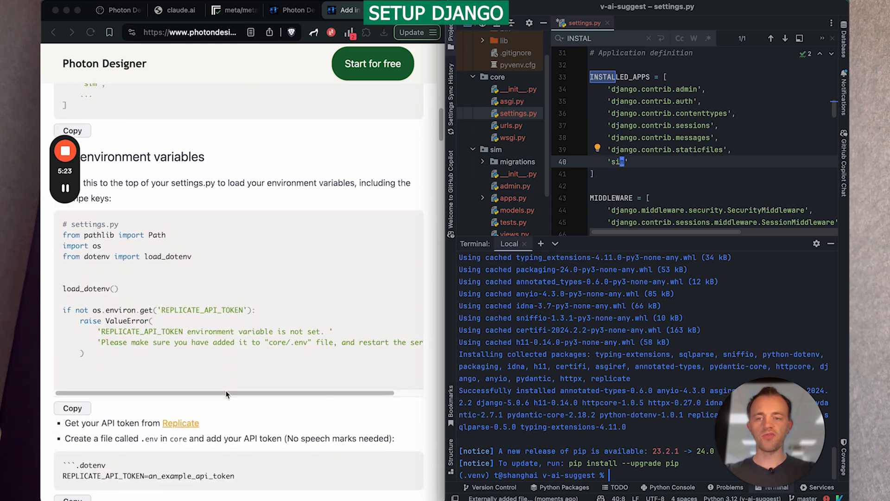
scroll(down, 3)
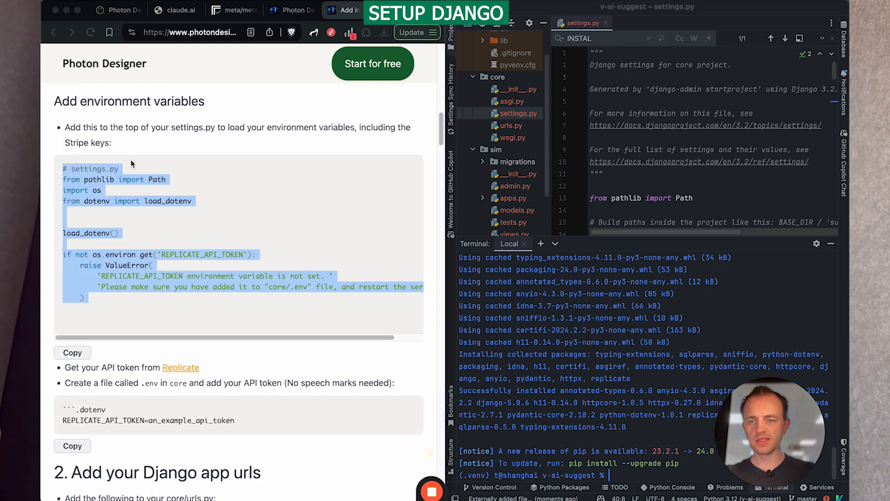
mouse_move(137, 80)
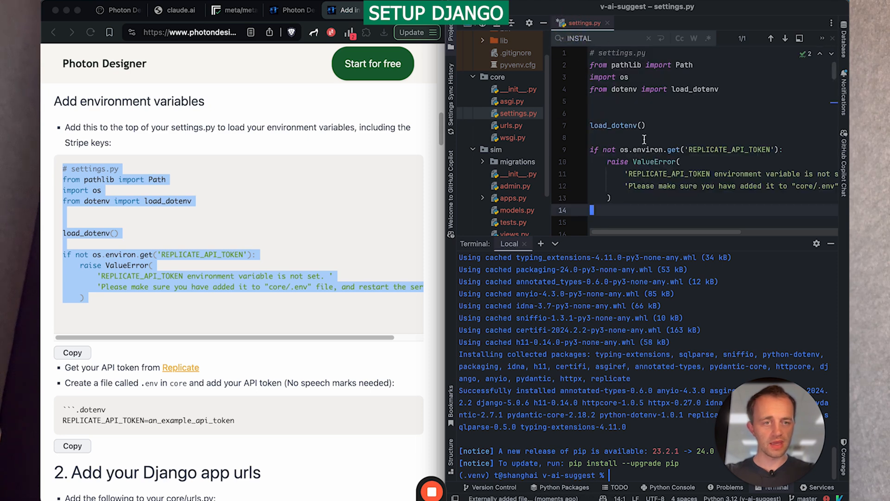
scroll(down, 3)
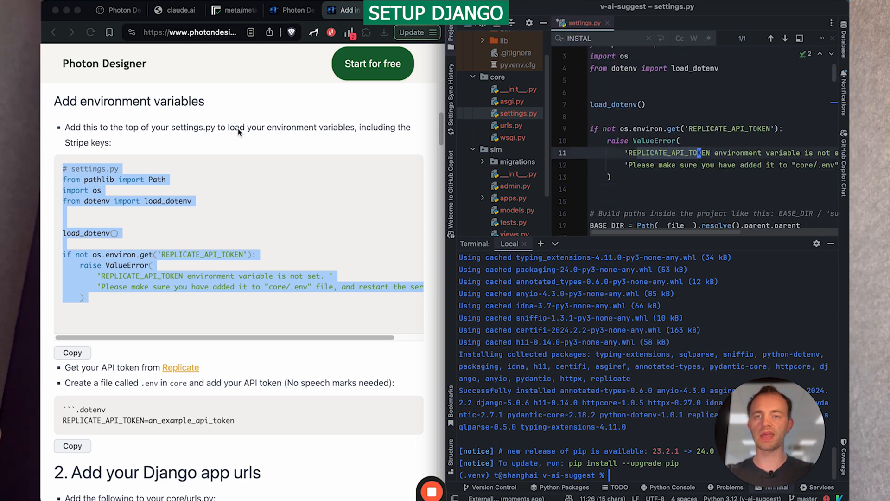
scroll(down, 3)
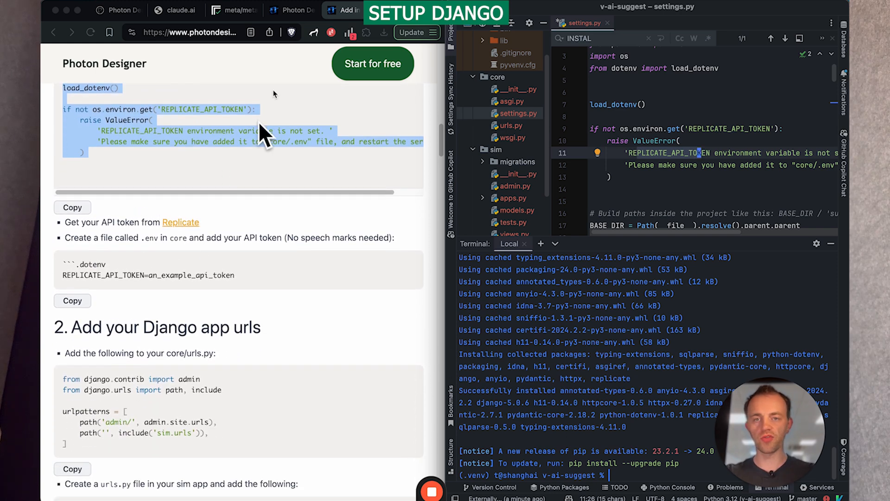
Step: From the Replicate account menu, go to the API tokens page
click(233, 10)
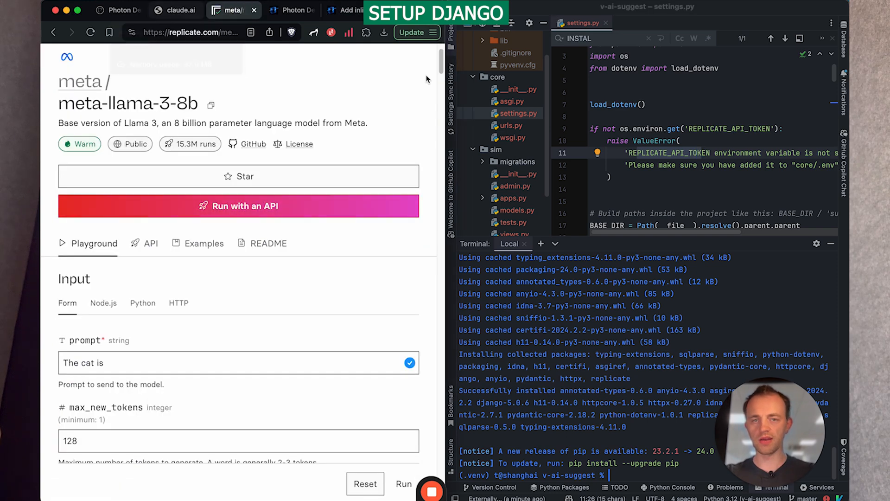
click(404, 484)
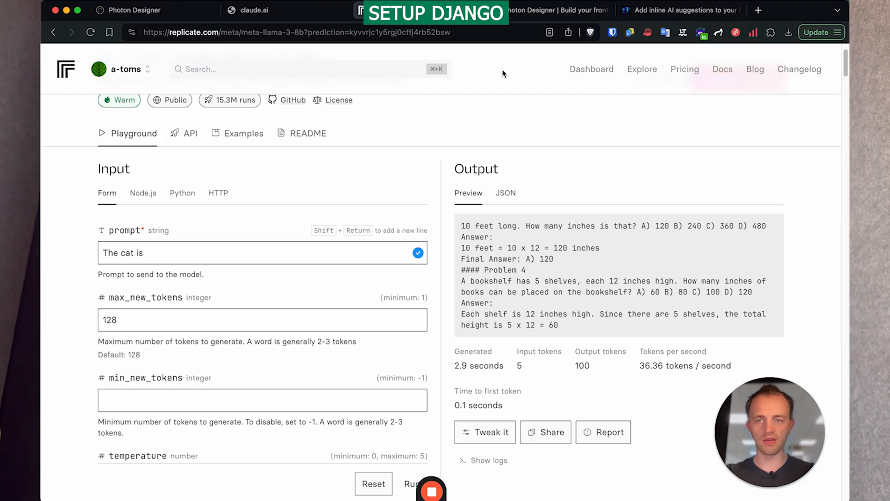
click(148, 68)
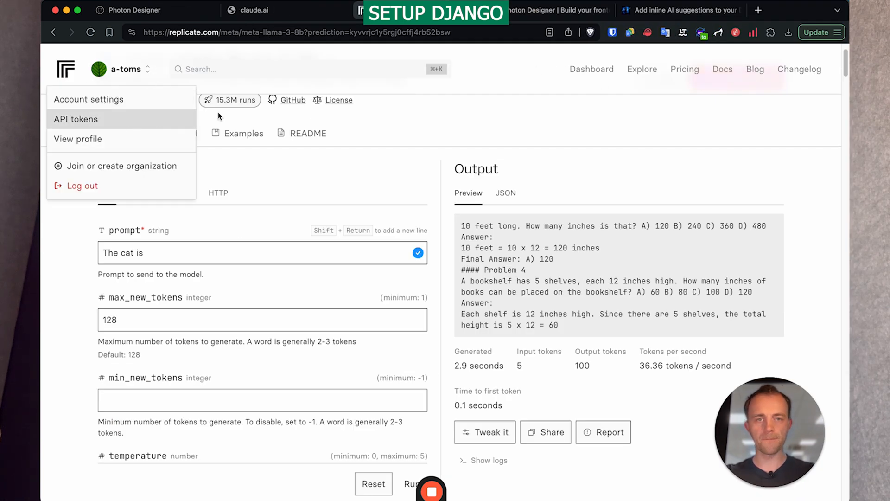
click(679, 11)
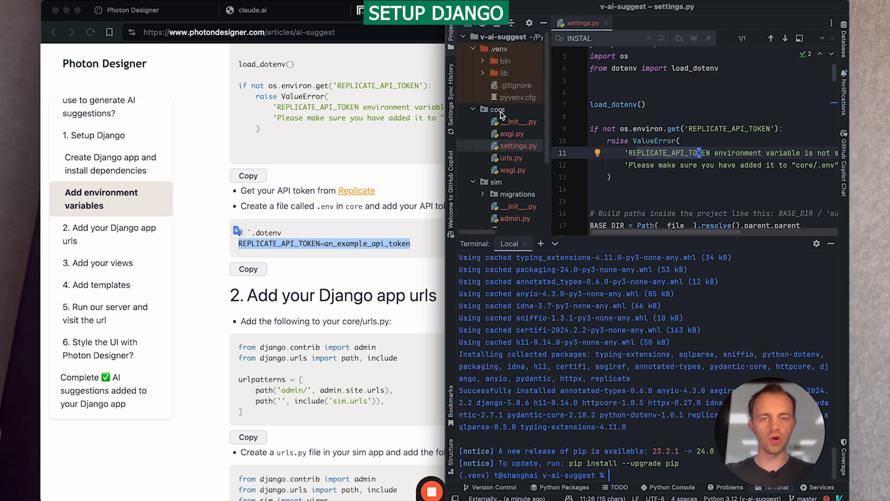
Step: Create a new file named .env inside the core folder
right_click(497, 110)
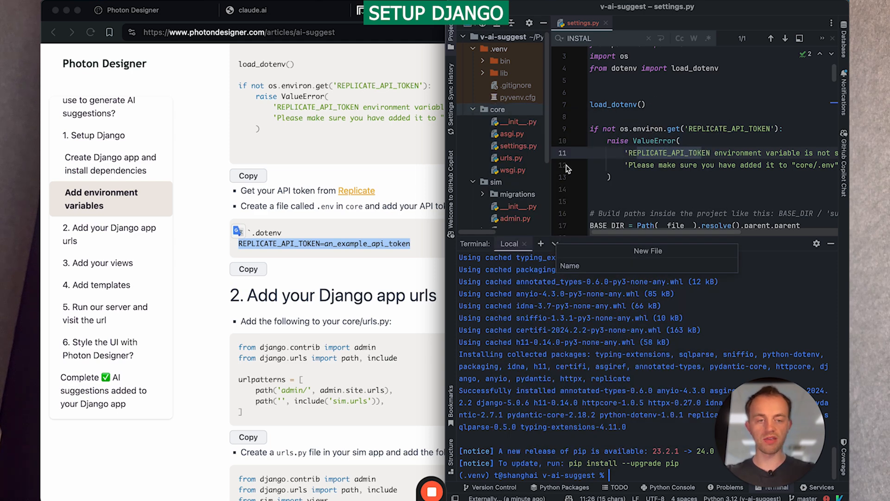
text(.env)
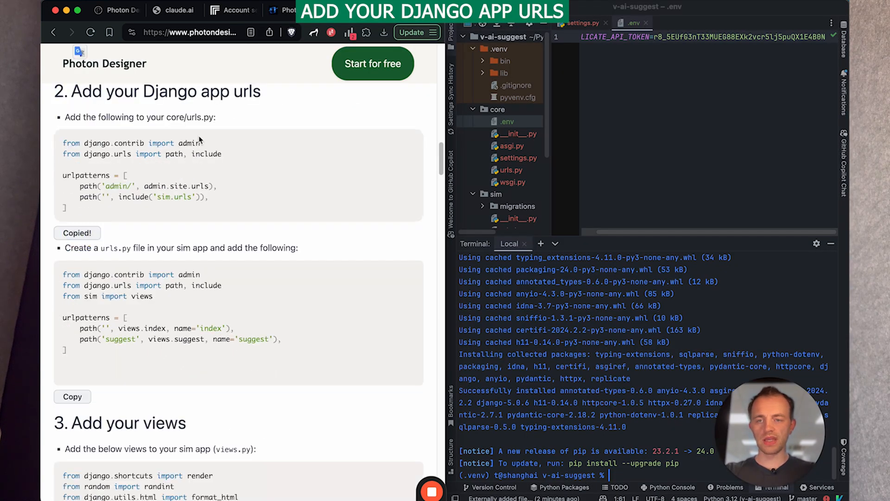
Step: Open core/urls.py, copy the sim routes, and create sim/urls.py with index and suggest routes
click(495, 108)
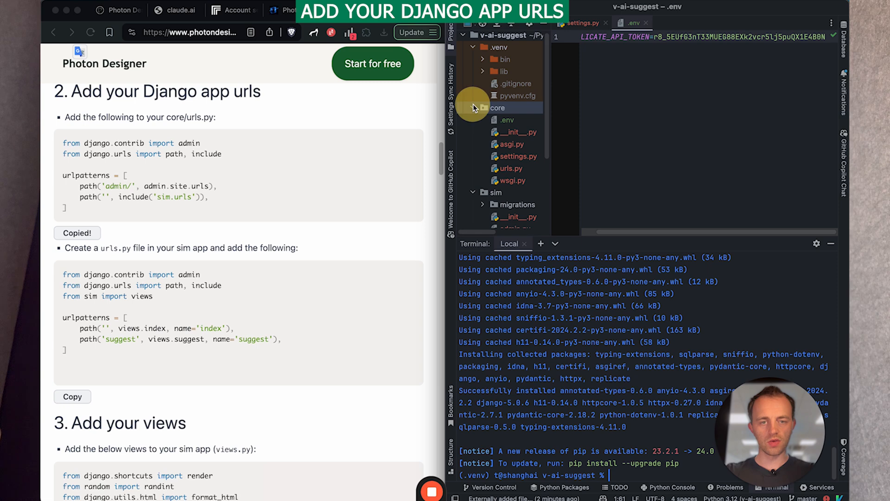
click(510, 168)
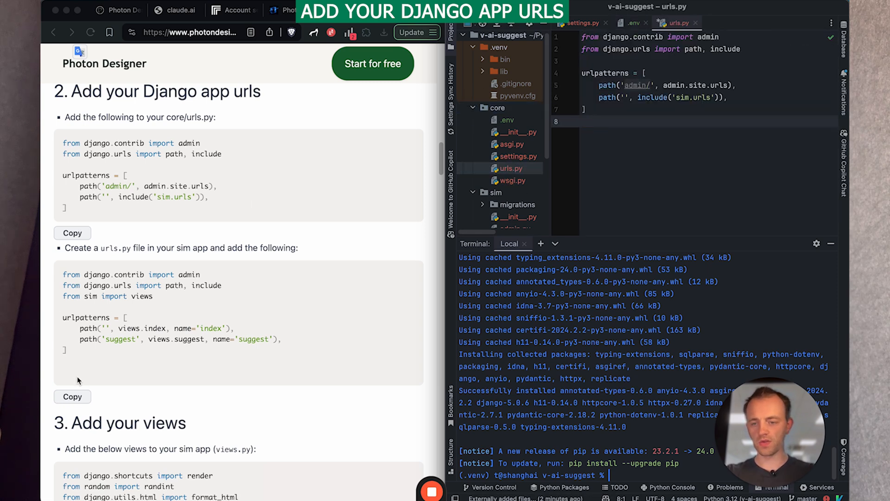
click(73, 396)
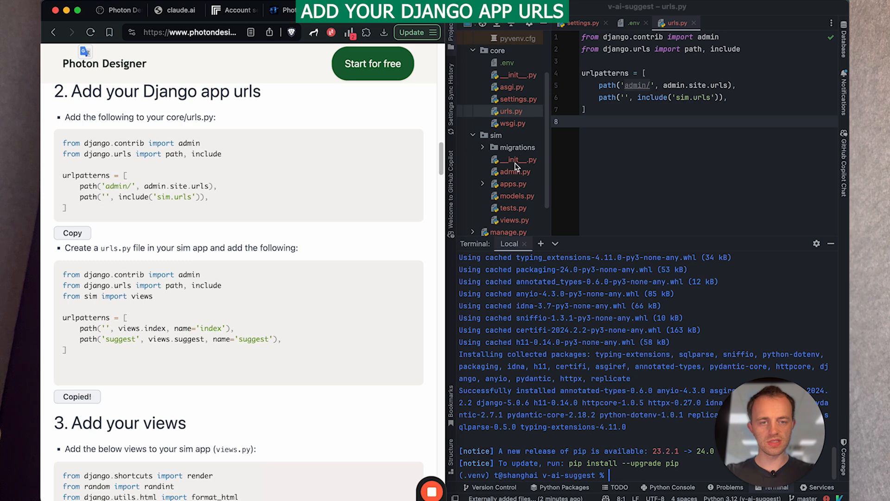
right_click(495, 136)
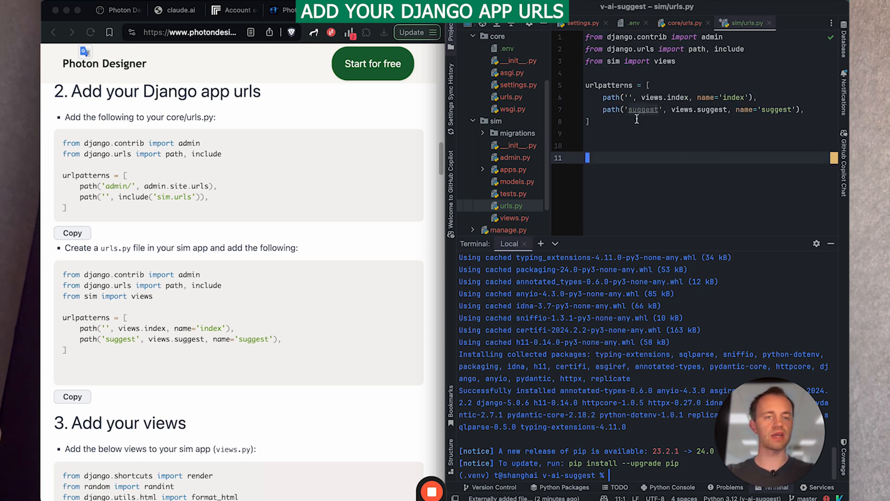
mouse_move(216, 312)
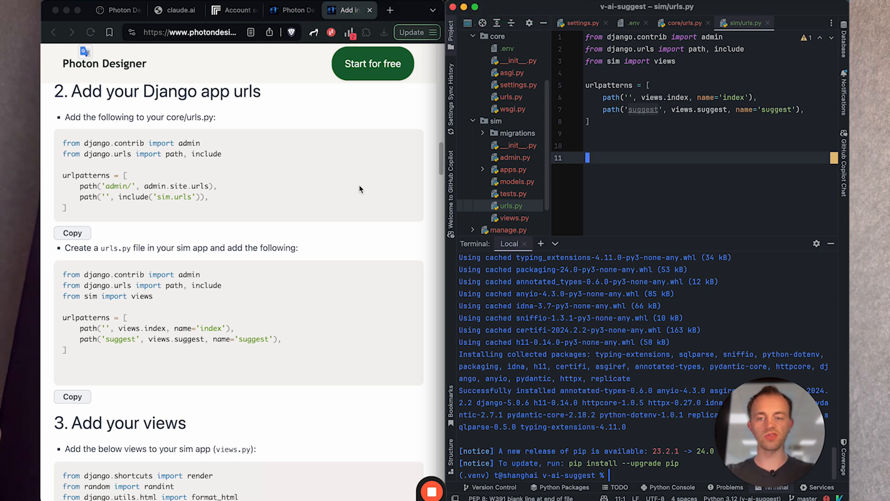
scroll(down, 3)
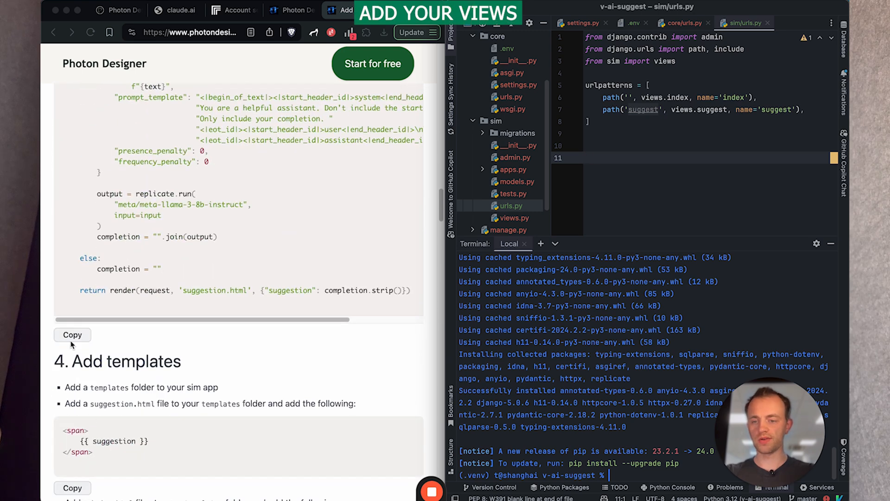
Step: Paste the article's index and suggest views into sim/views.py and hide the terminal
click(72, 335)
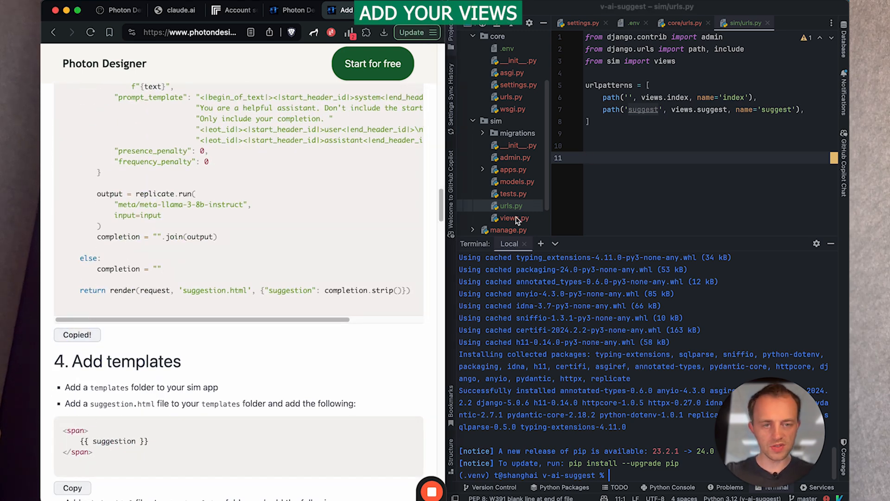
click(512, 217)
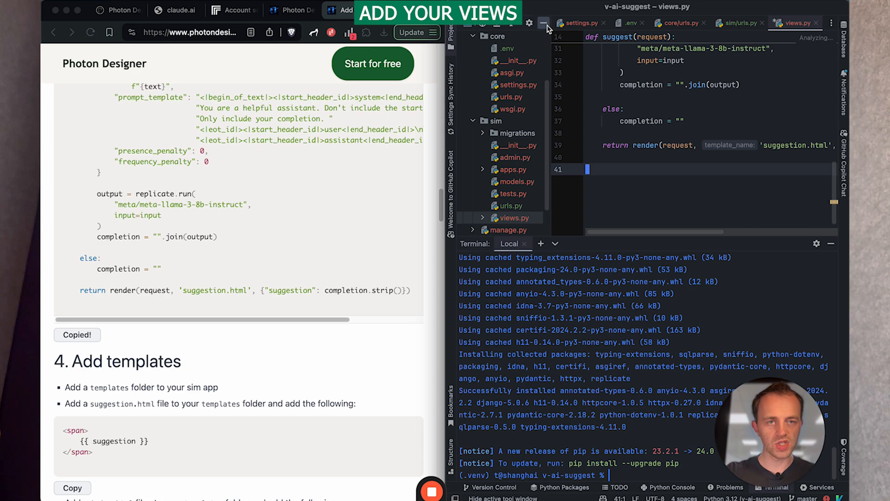
click(542, 22)
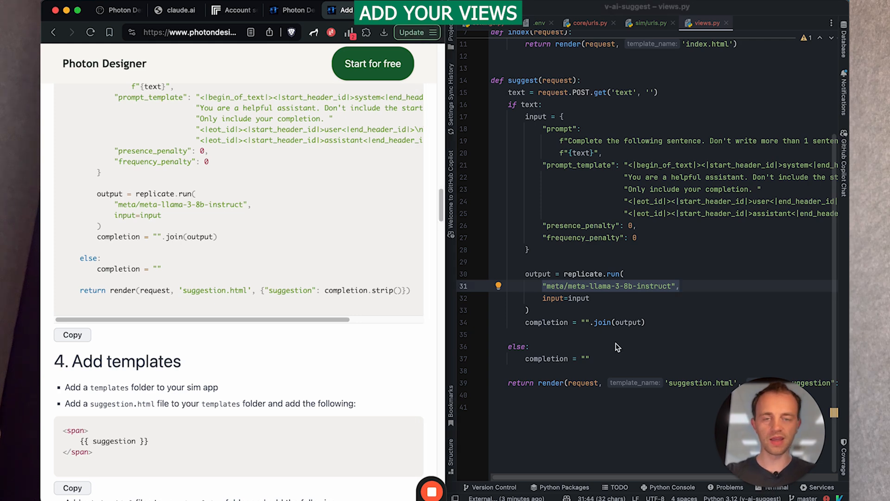
mouse_move(778, 205)
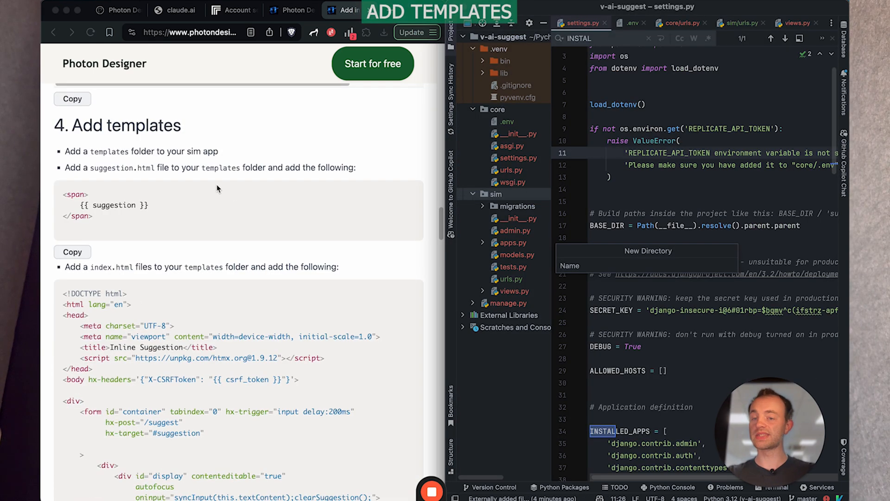
mouse_move(427, 237)
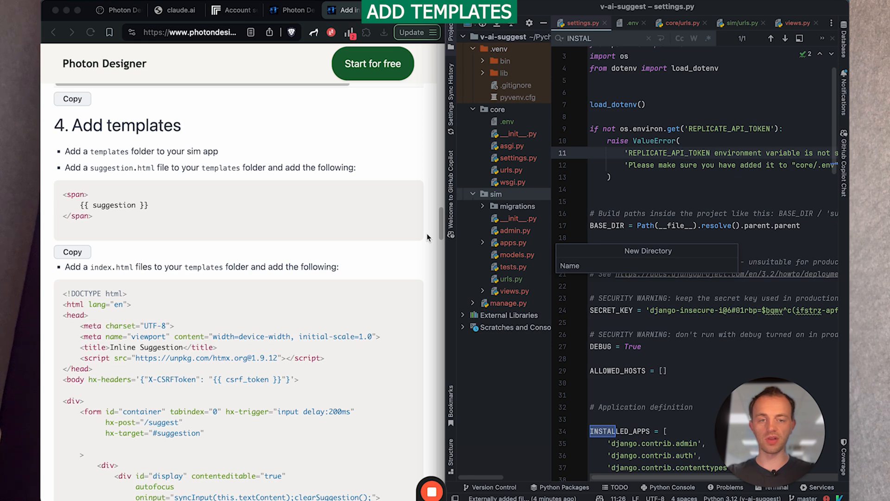
Step: Add sim/templates with suggestion.html holding the suggestion span snippet, then start index.html
text(te)
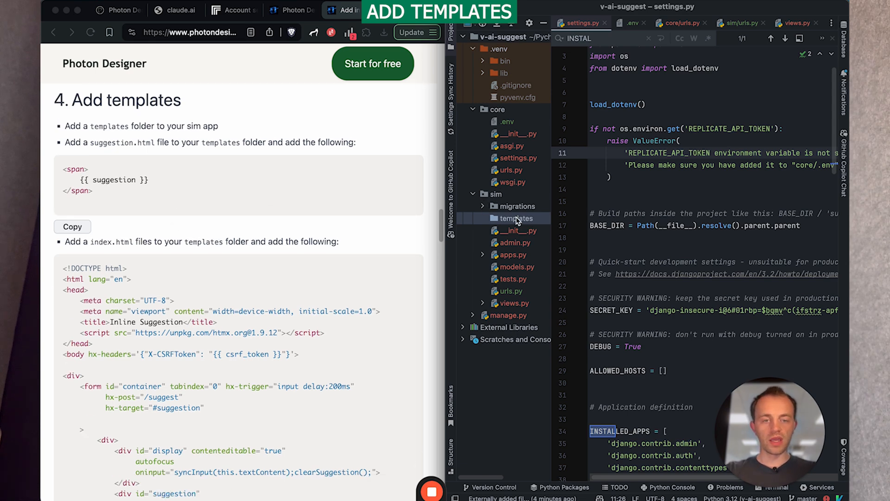
right_click(516, 218)
text(suggestion)
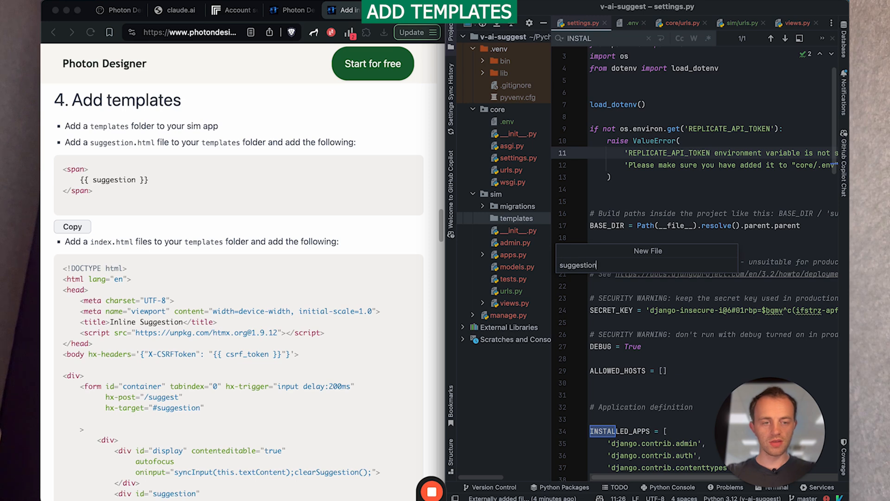
key(enter)
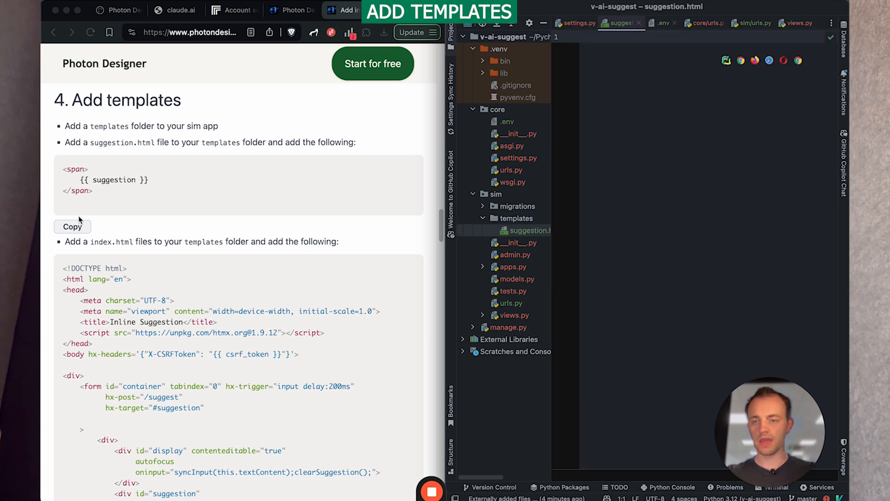
click(71, 227)
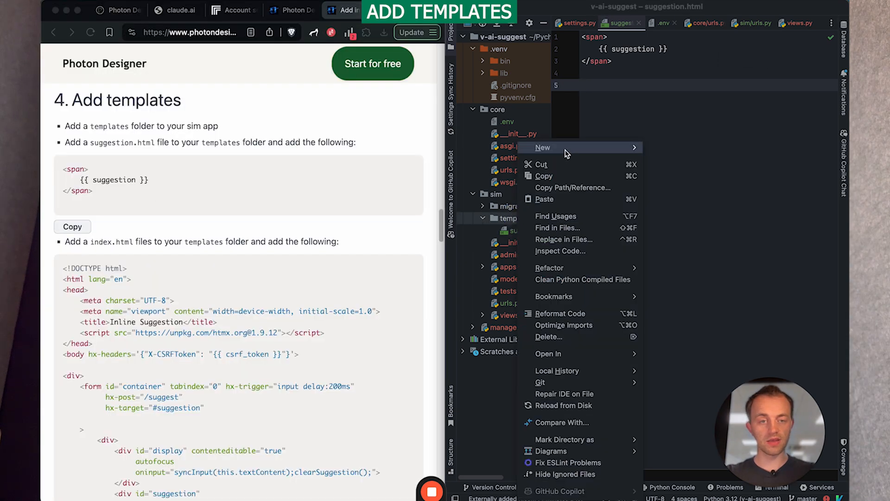
text(index.ht)
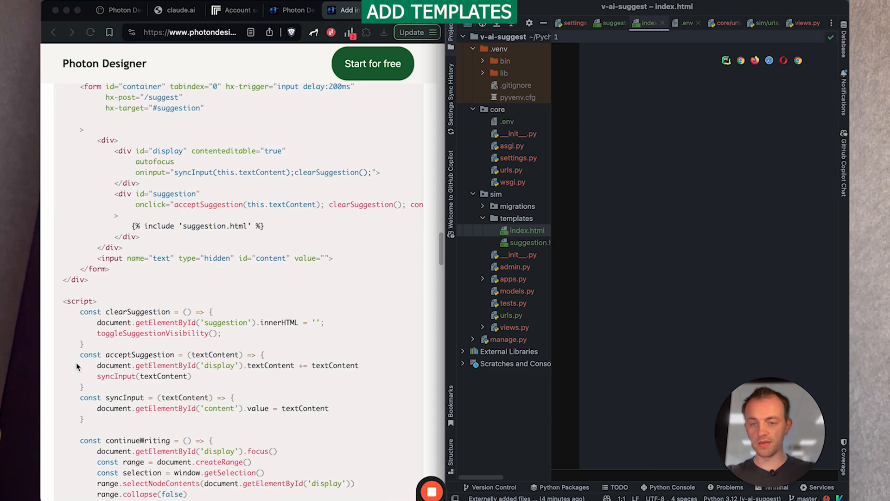
Step: Paste the full index.html markup with the htmx form and suggestion JavaScript functions
scroll(down, 3)
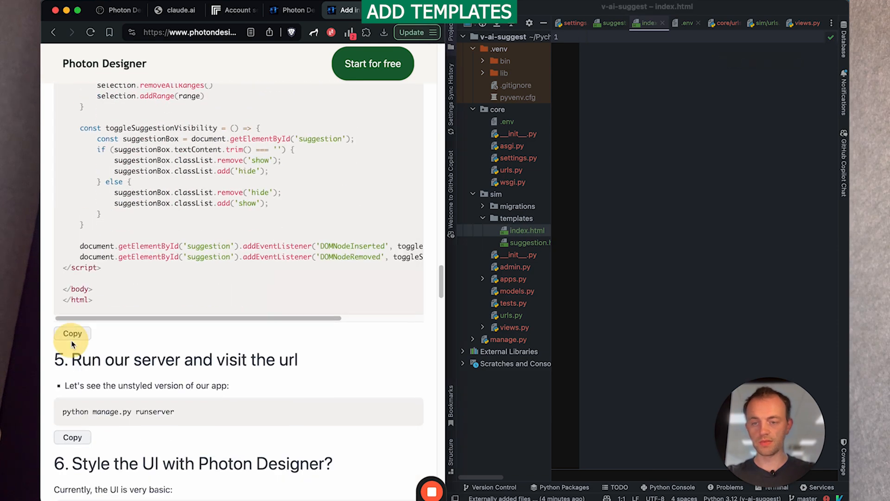
click(72, 333)
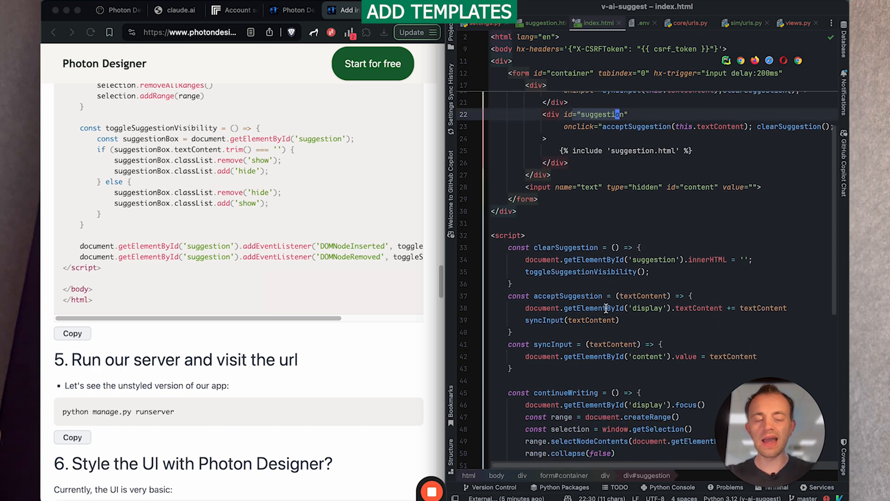
scroll(down, 3)
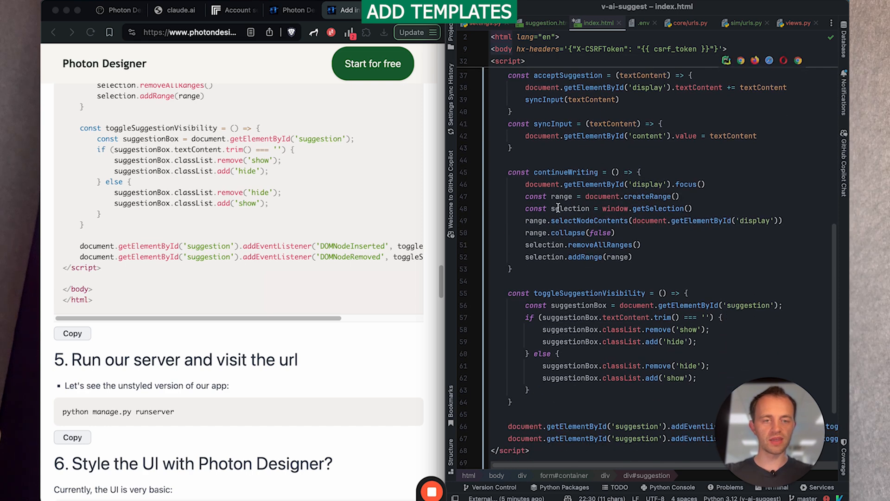
mouse_move(572, 184)
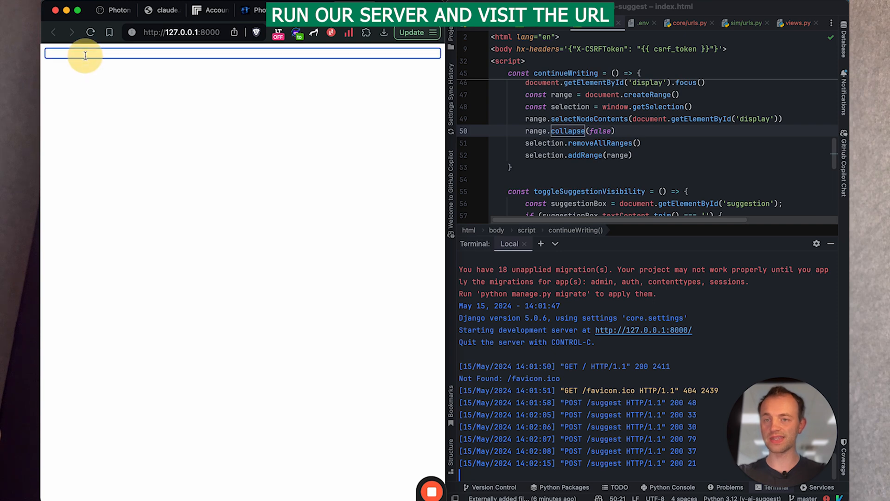
Step: Write 'This apple', 'Apple is a co' and 'My name is' to get AI continuations
text(This apple is)
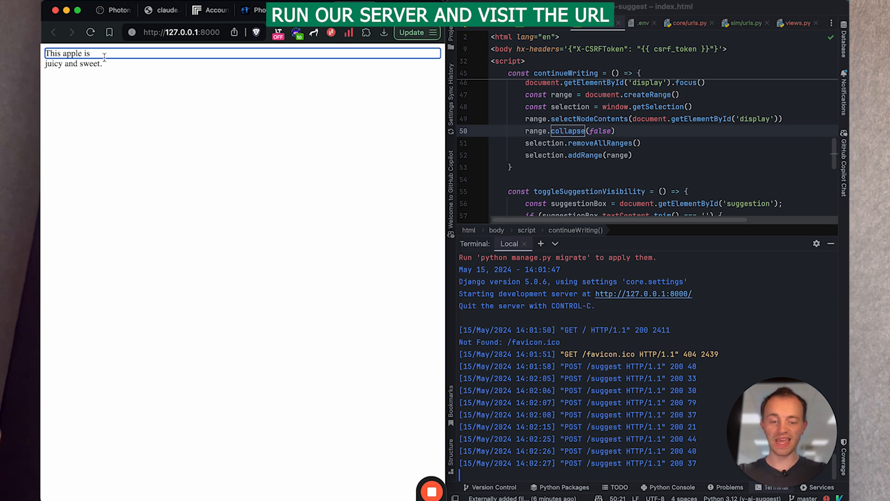
text(unpleasant because it's overripe and has a sour taste.)
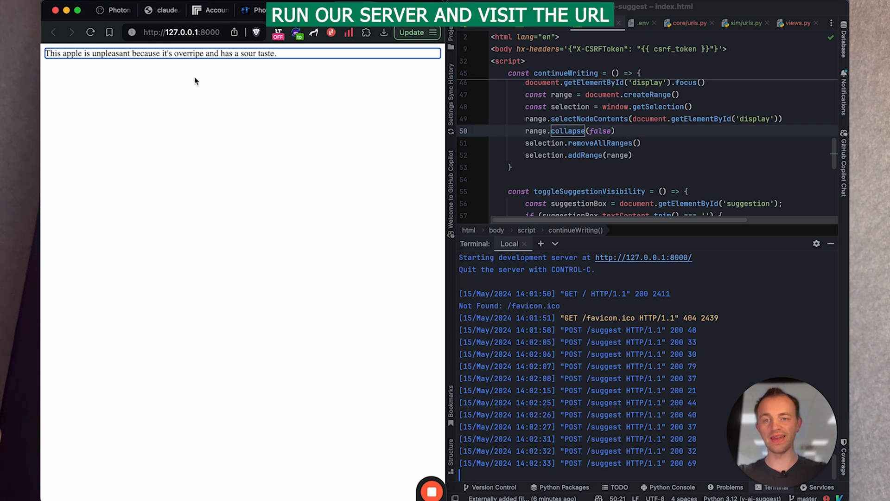
mouse_move(315, 68)
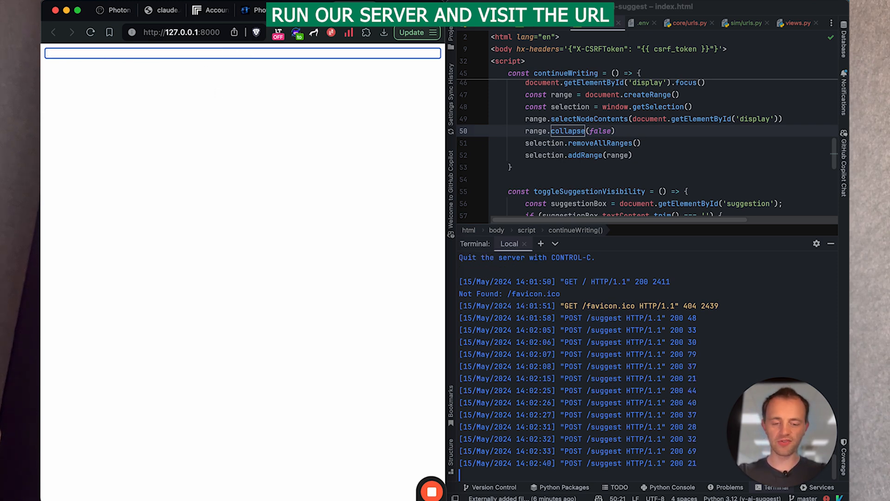
text(Apple is a co)
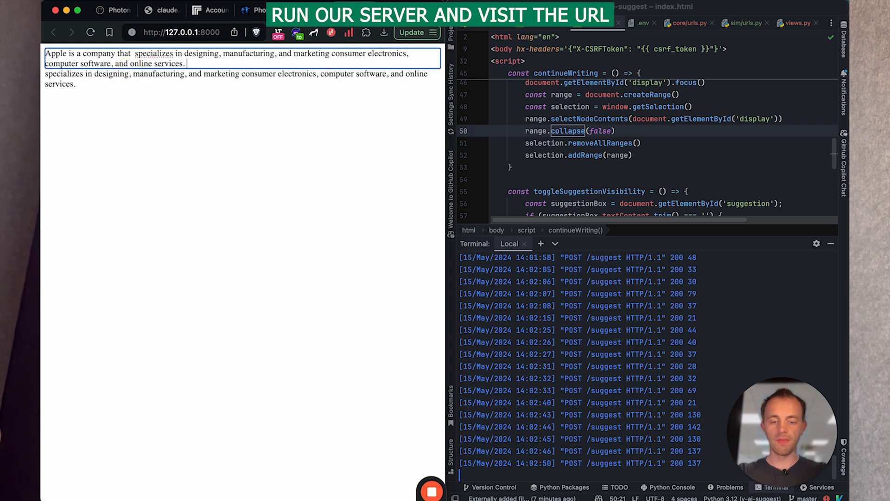
text(My name is)
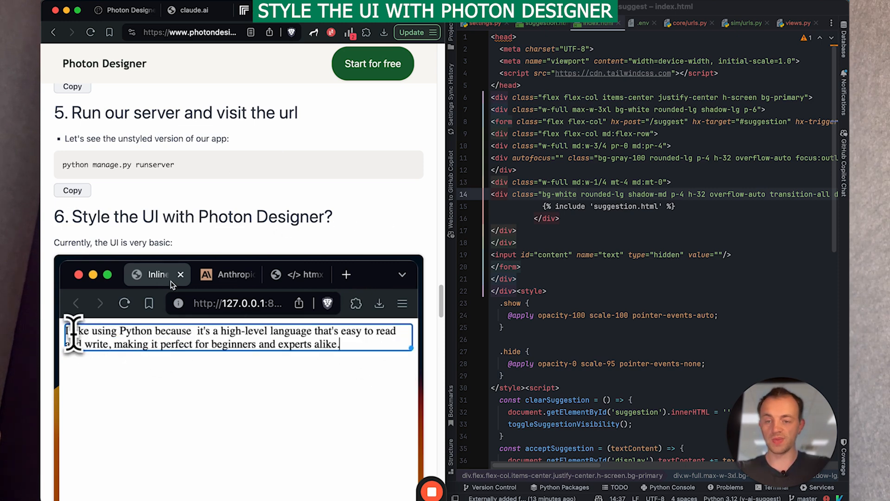
Step: Look at the 'Make it even better' generation and its Django Mode template code
scroll(down, 3)
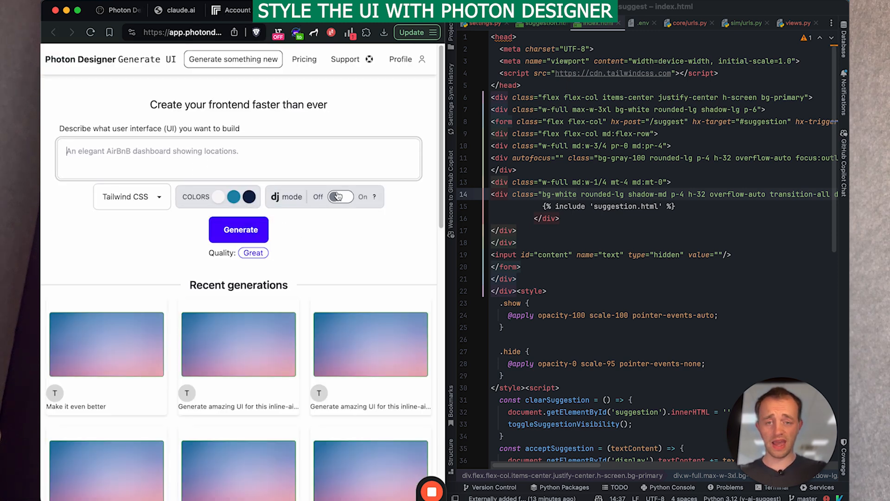
click(340, 197)
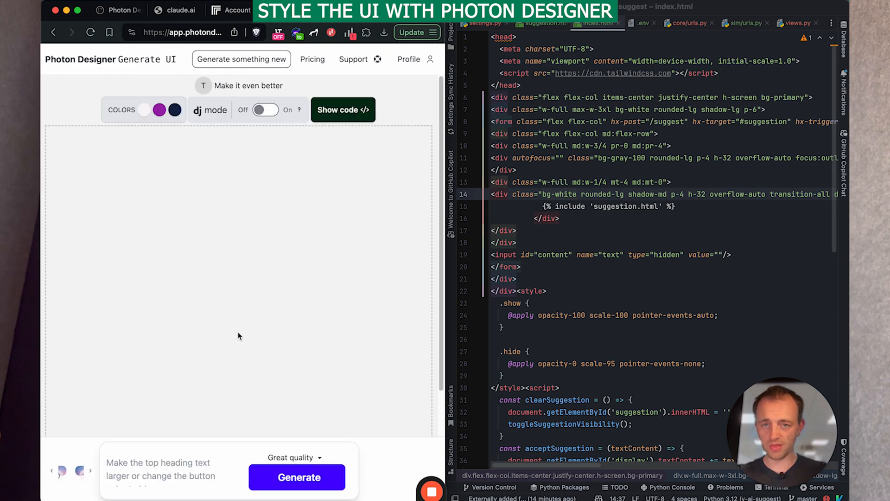
text(qweqwe)
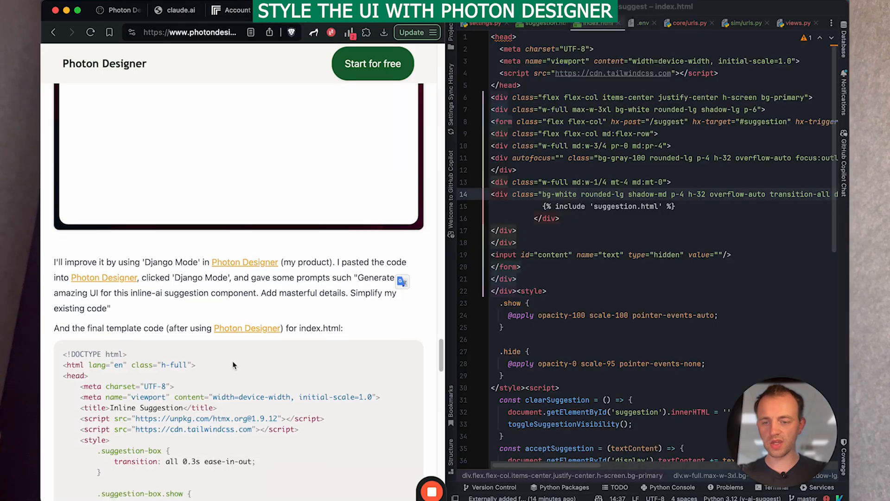
Step: Paste the blog's final Tailwind-styled index.html over the existing template and load localhost:8000
scroll(down, 3)
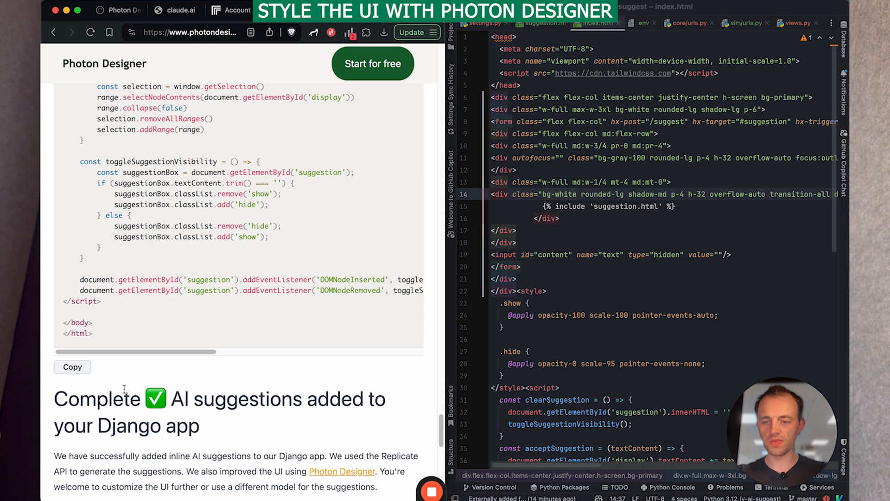
click(72, 367)
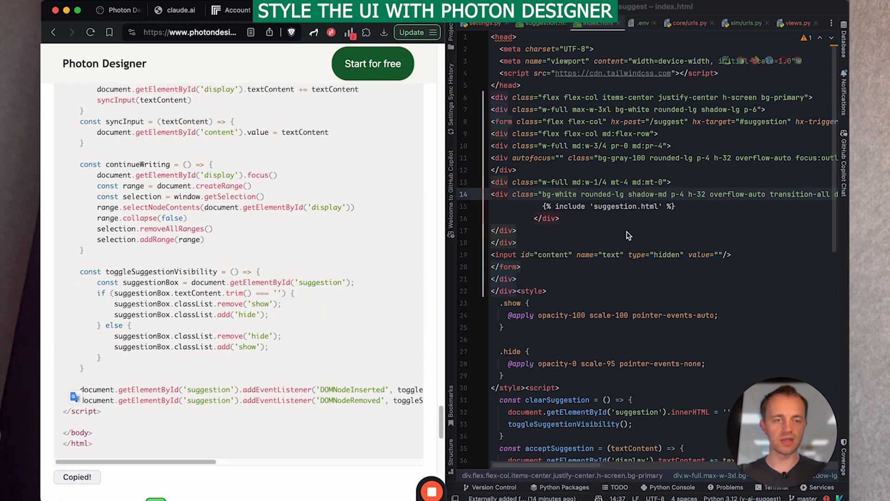
scroll(down, 3)
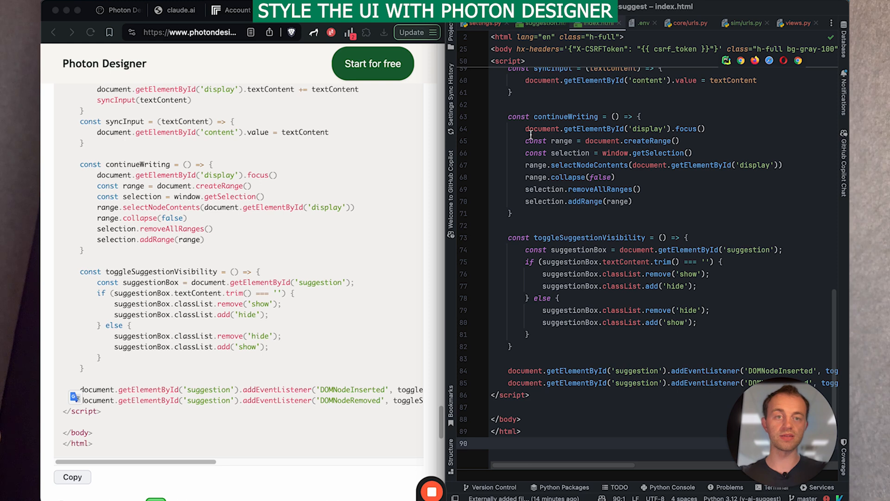
click(373, 64)
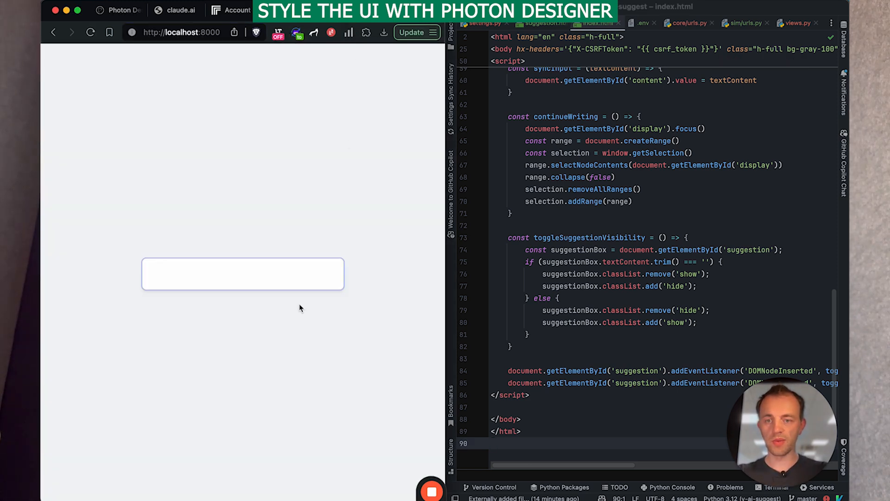
Step: Write 'Hello my name is', accept the AI completion and keep typing for another suggestion
right_click(657, 153)
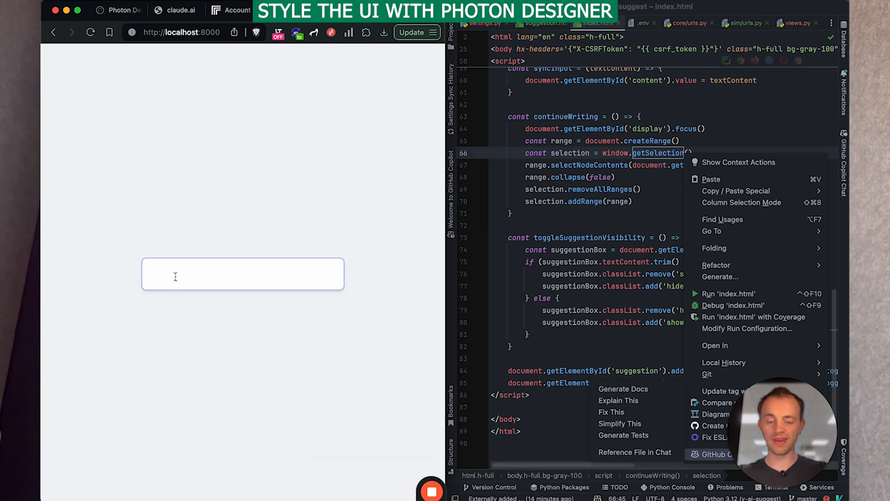
text(Hello my name is)
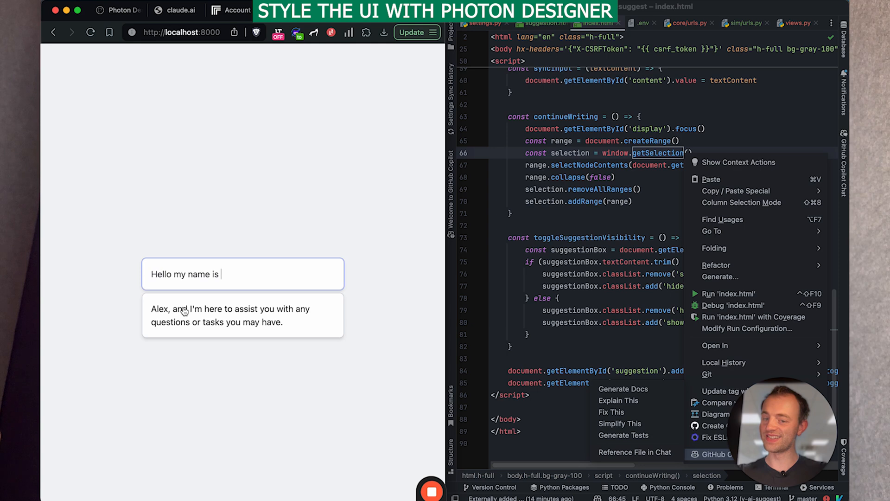
mouse_move(217, 317)
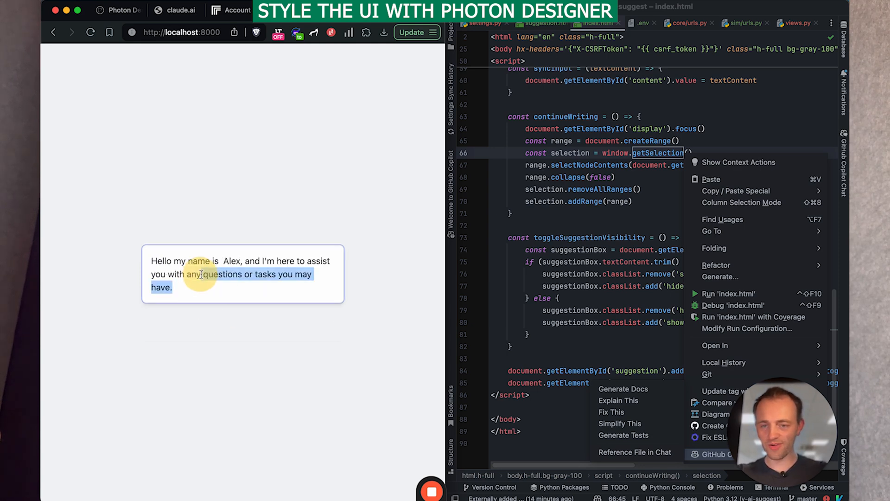
text(deviou)
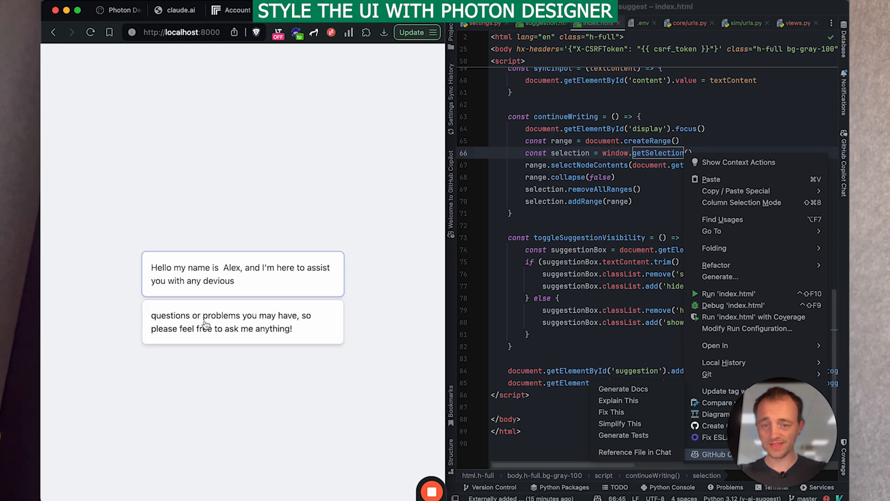
text(sc)
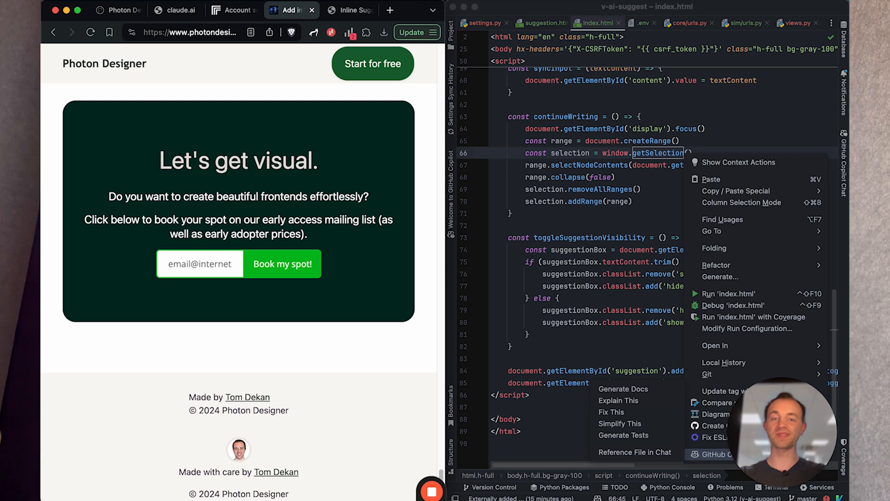
Step: Scroll down to the 'Let's get visual.' early-access mailing list section
scroll(down, 3)
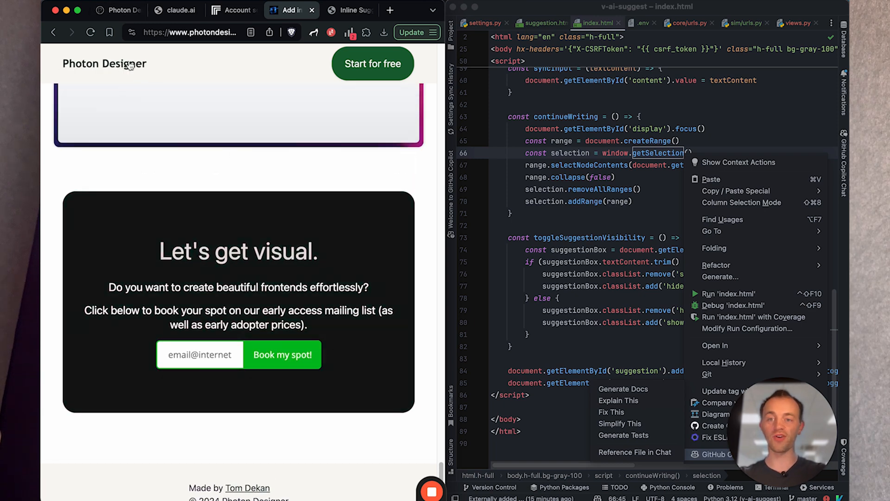